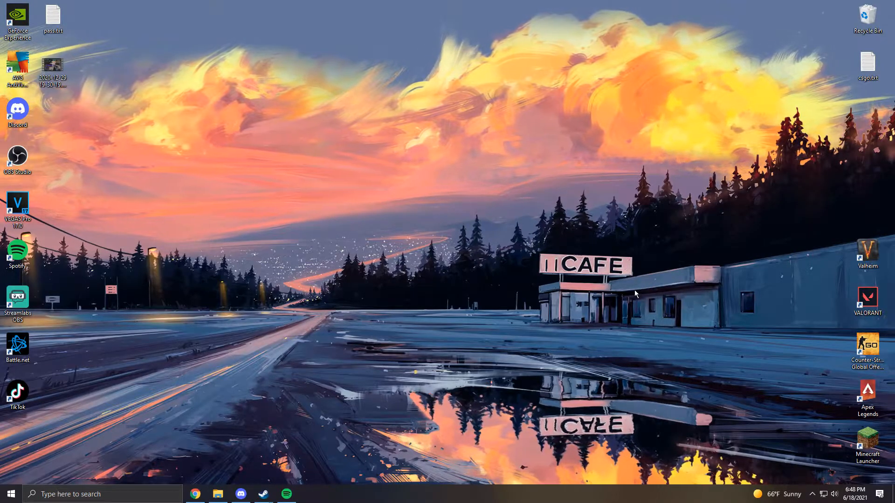
mouse_move(725, 462)
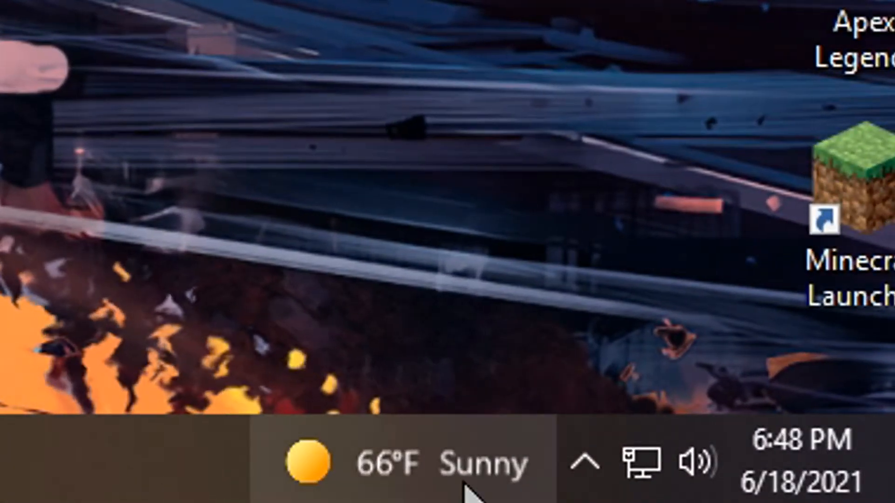
Step: Set News and interests to Show icon only, then reopen its taskbar options
left_click(396, 466)
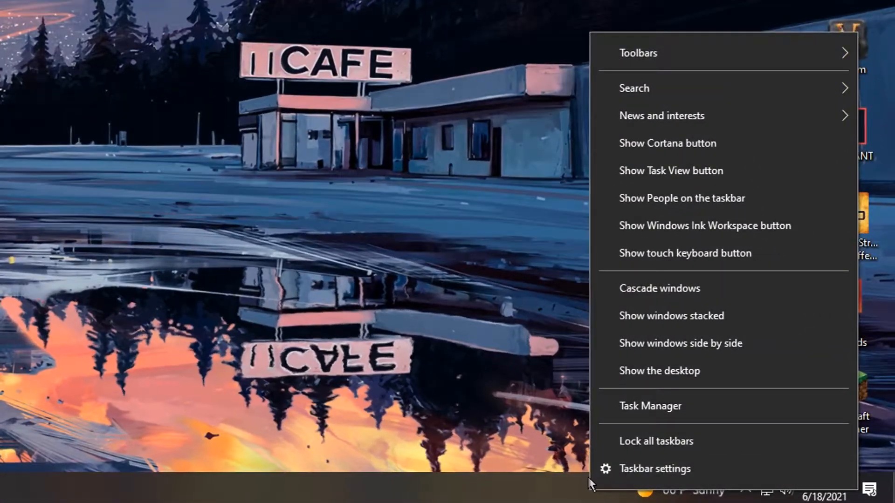
mouse_move(673, 120)
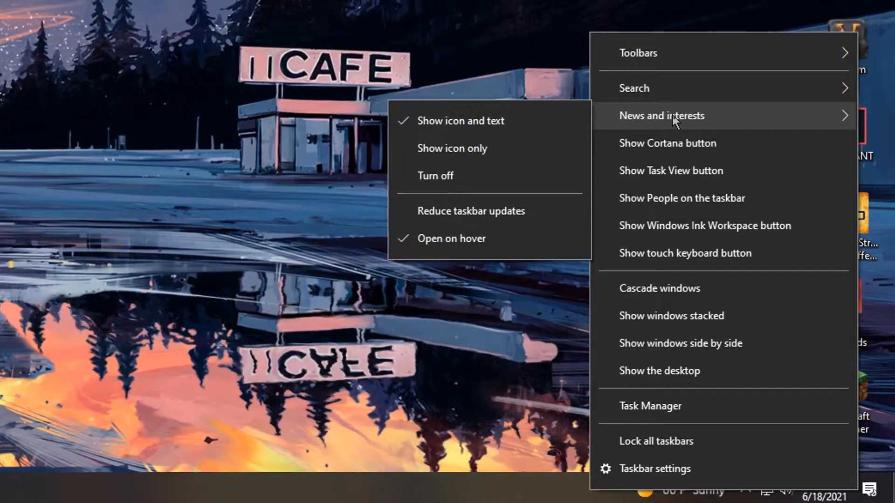
mouse_move(471, 172)
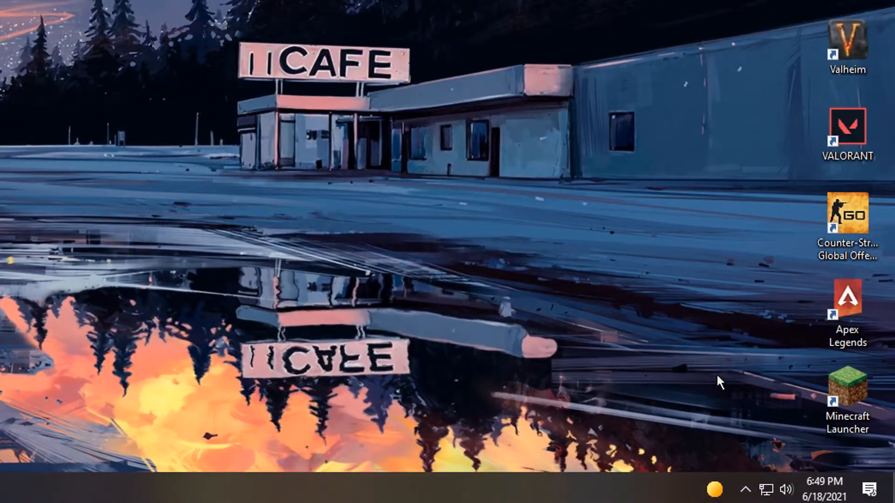
mouse_move(697, 298)
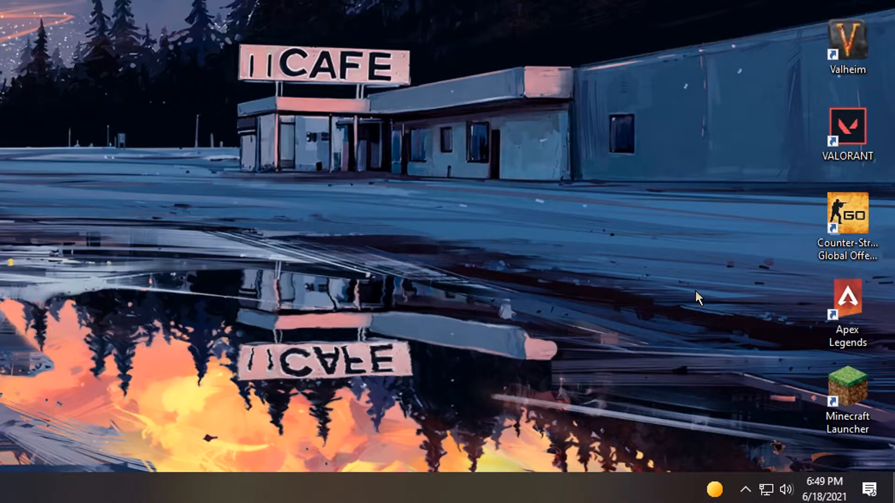
mouse_move(485, 234)
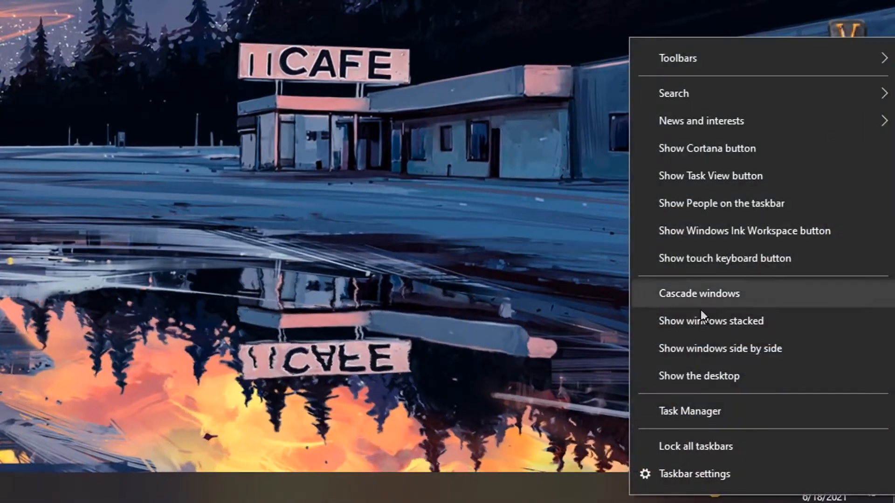
mouse_move(702, 121)
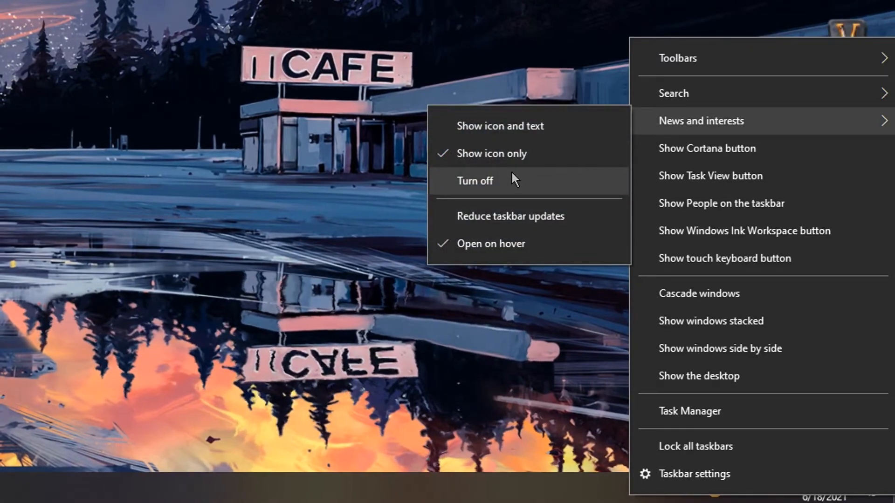